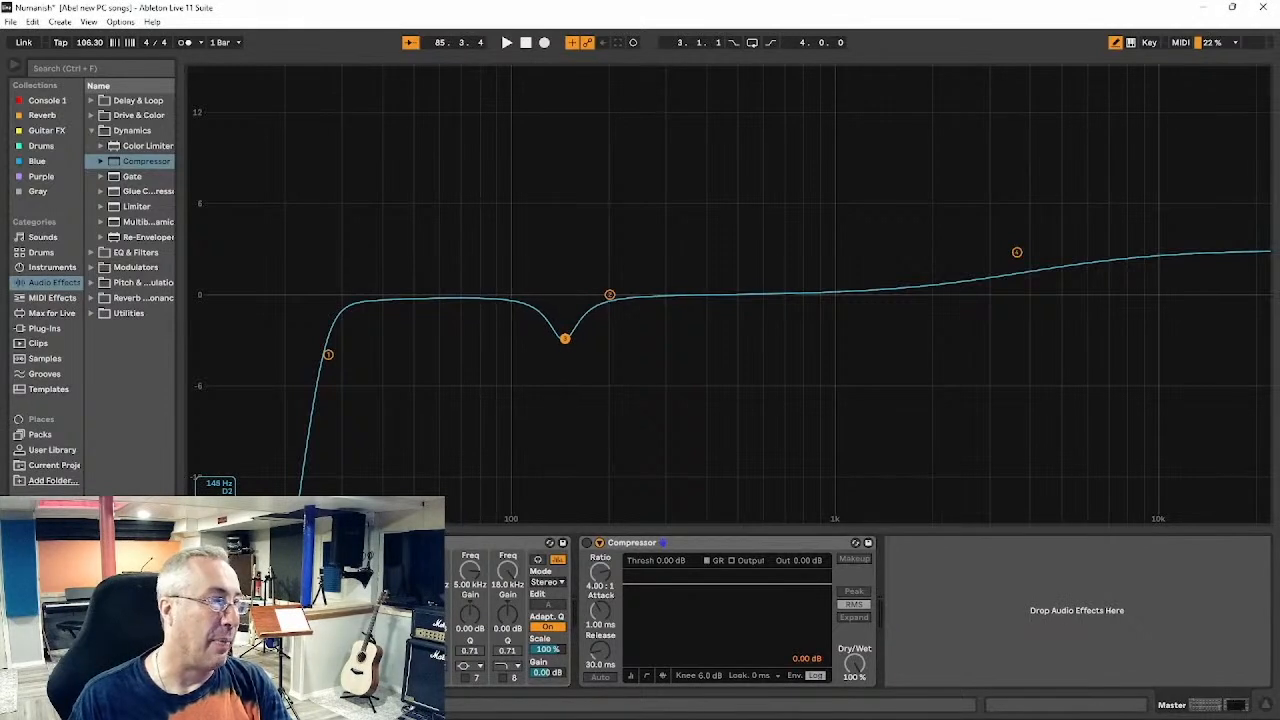
- Deepen the low-mid bell dip, then ease it back to about -2 dB
drag(565, 337, 567, 389)
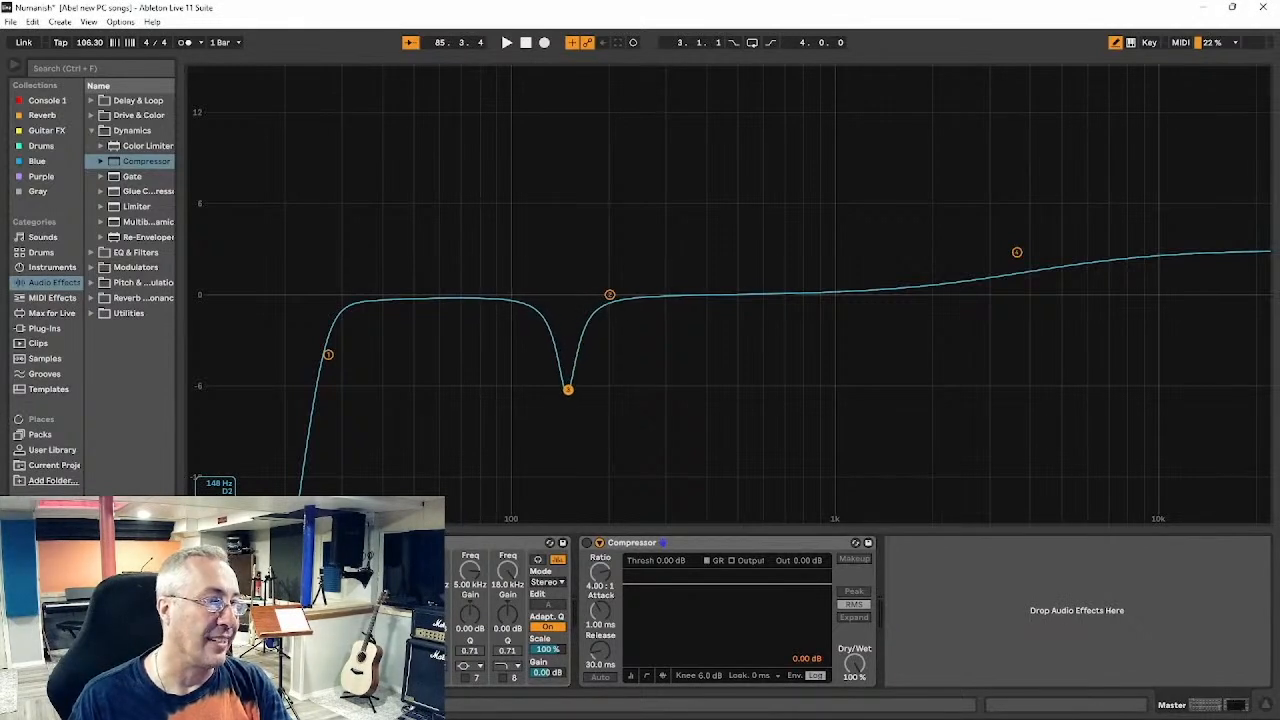
drag(567, 389, 567, 337)
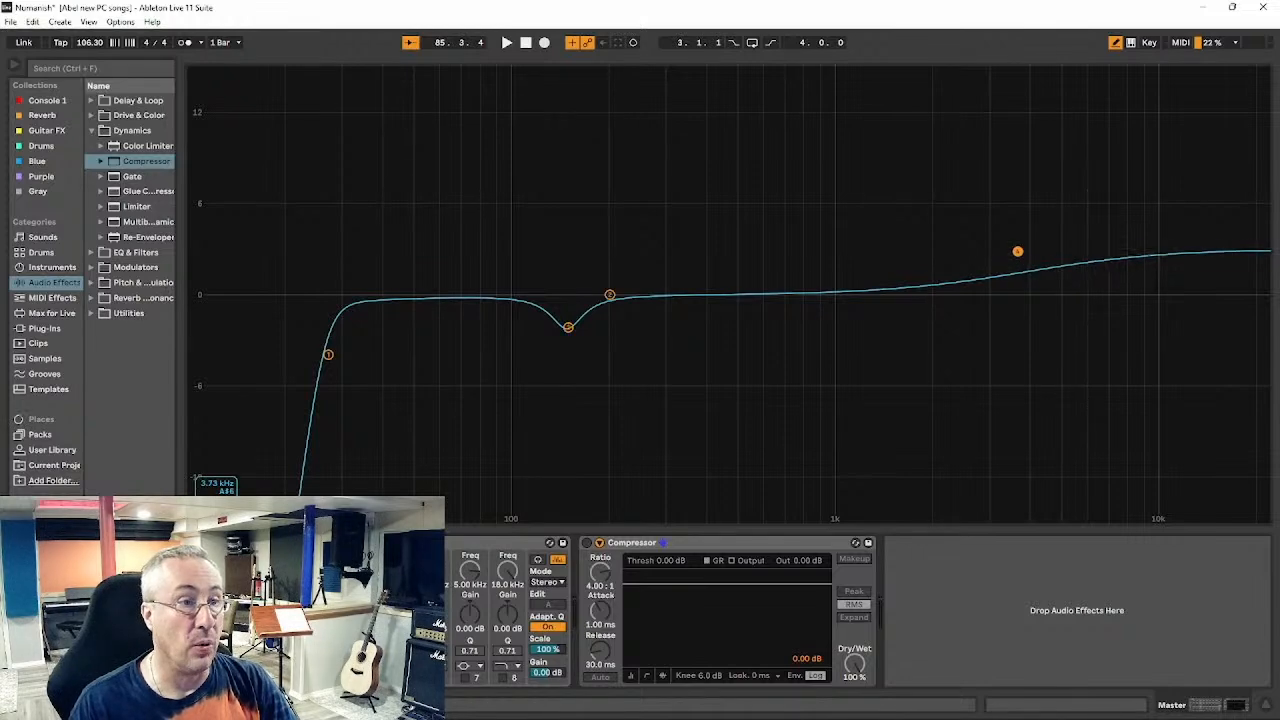
- Set the high shelf to a mild +2 dB boost and start playback with the spectrum showing
drag(1017, 251, 1014, 236)
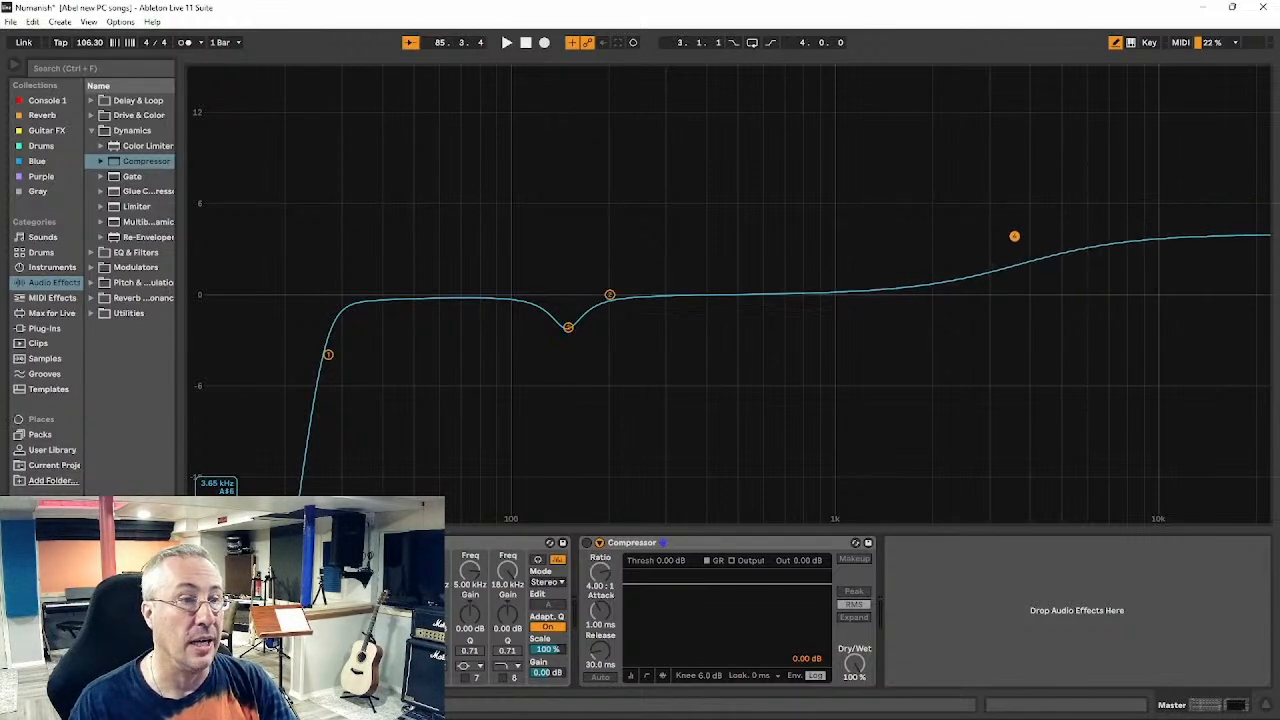
drag(1014, 236, 1014, 254)
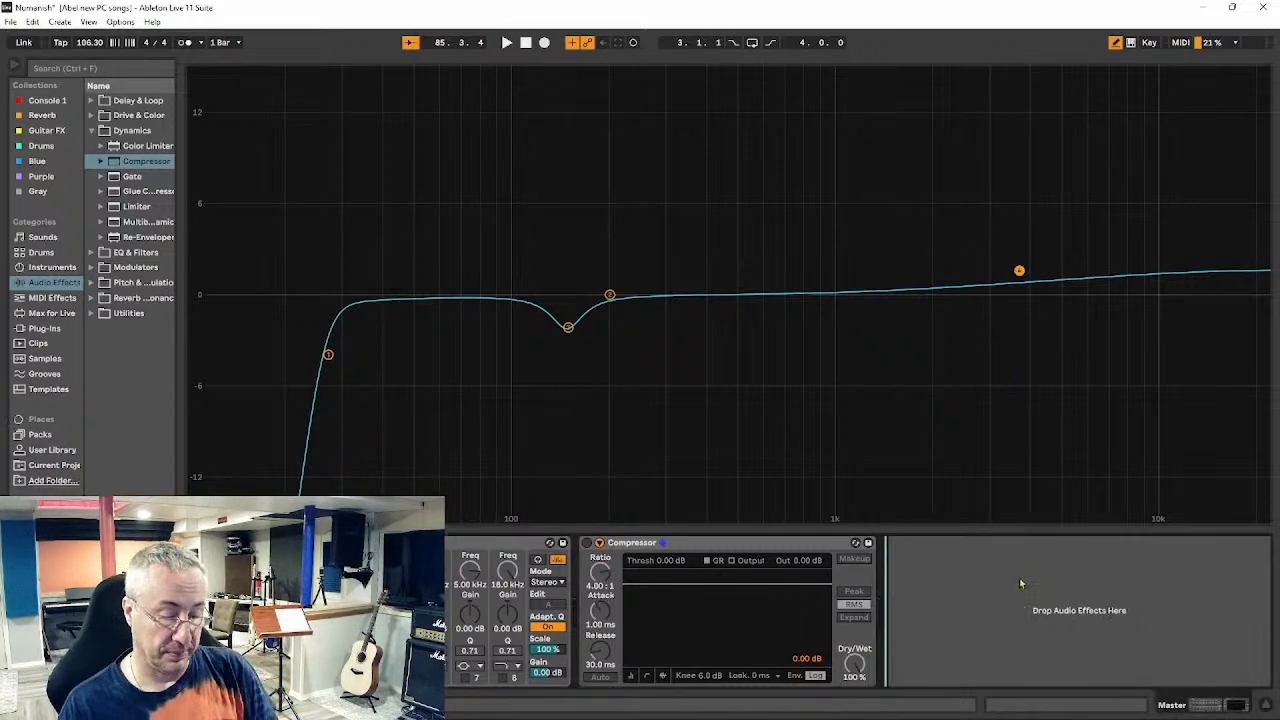
click(506, 42)
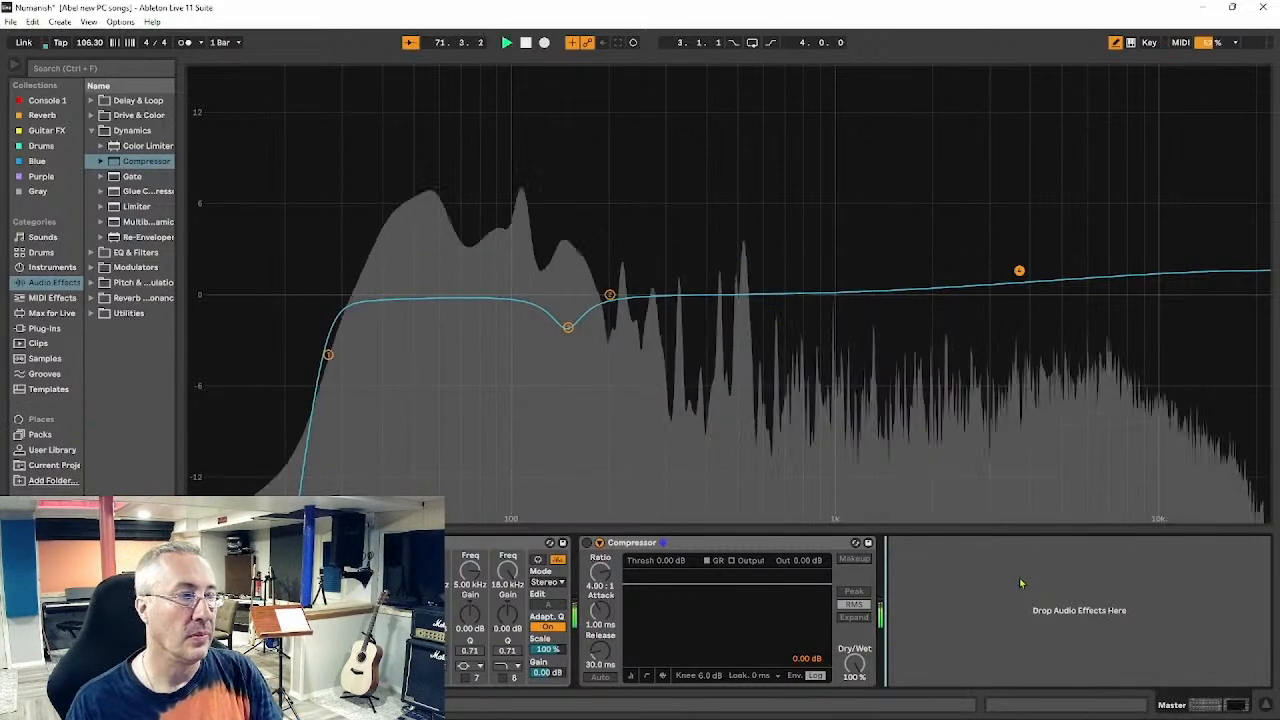